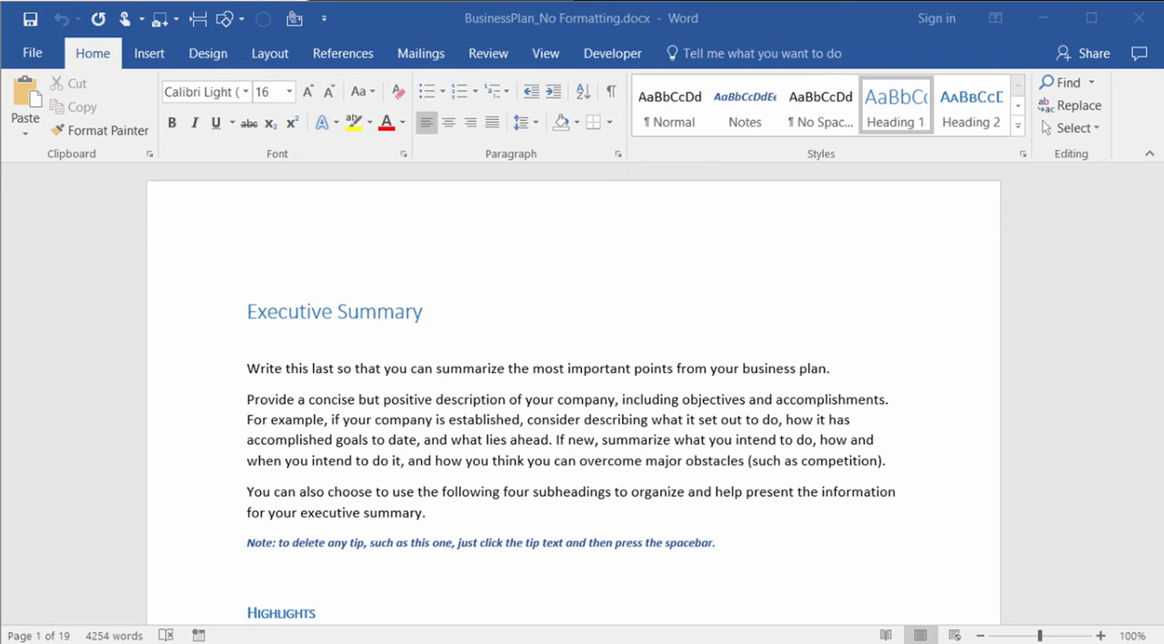
Select the two Executive Summary paragraphs describing the company.
left_click(431, 513)
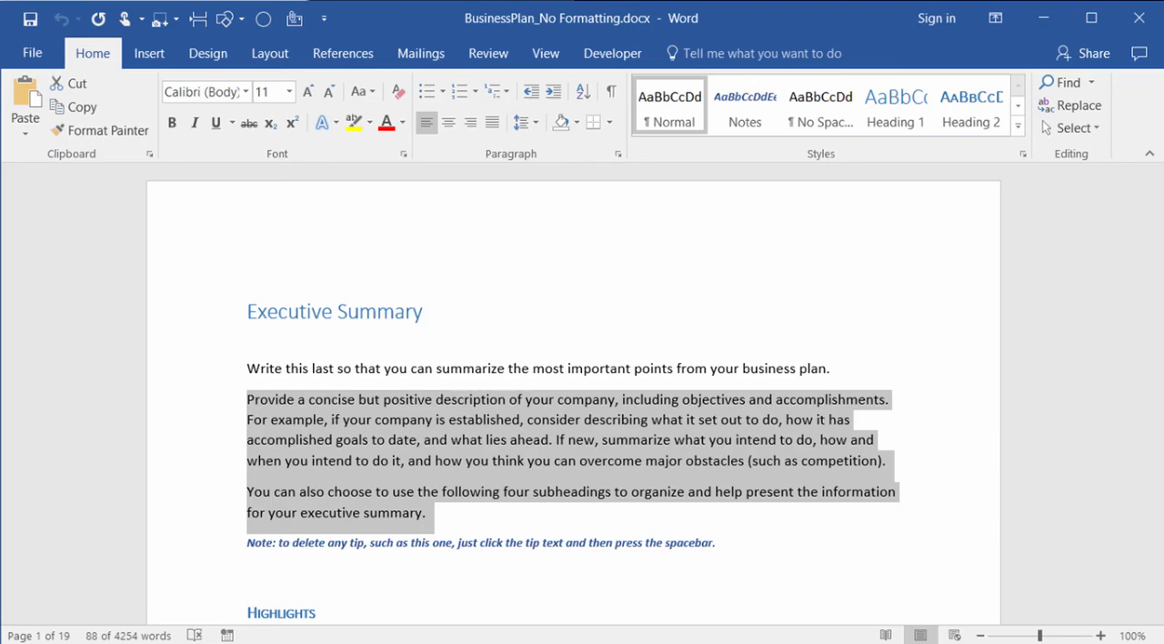
Set the print range to Print Selection and return to the editing view.
left_click(33, 51)
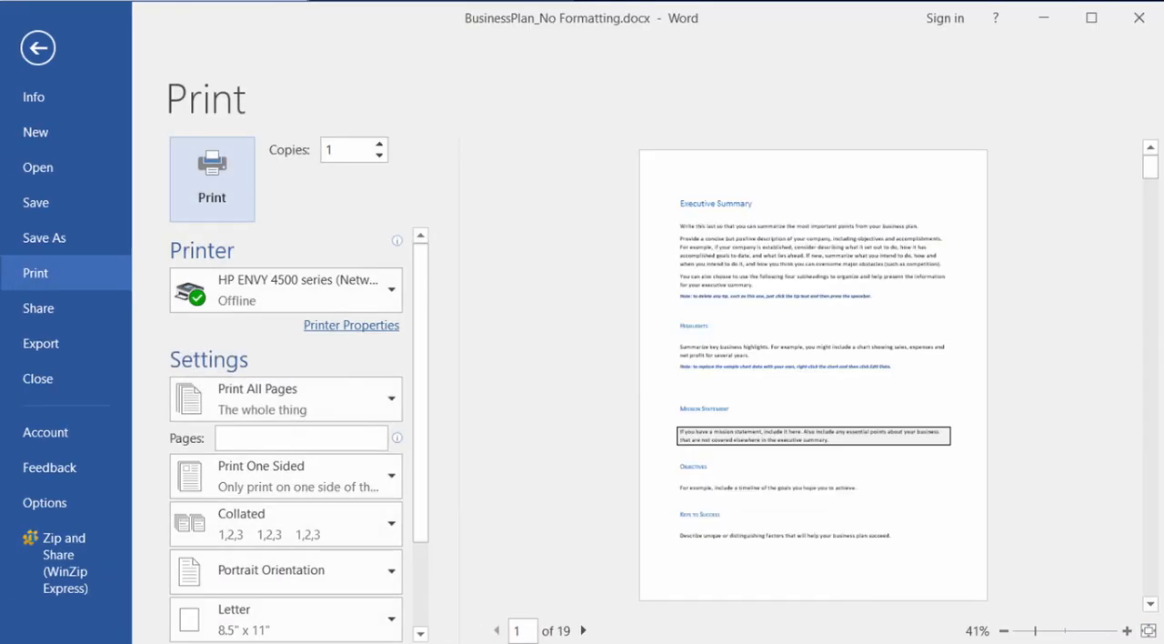
mouse_move(244, 369)
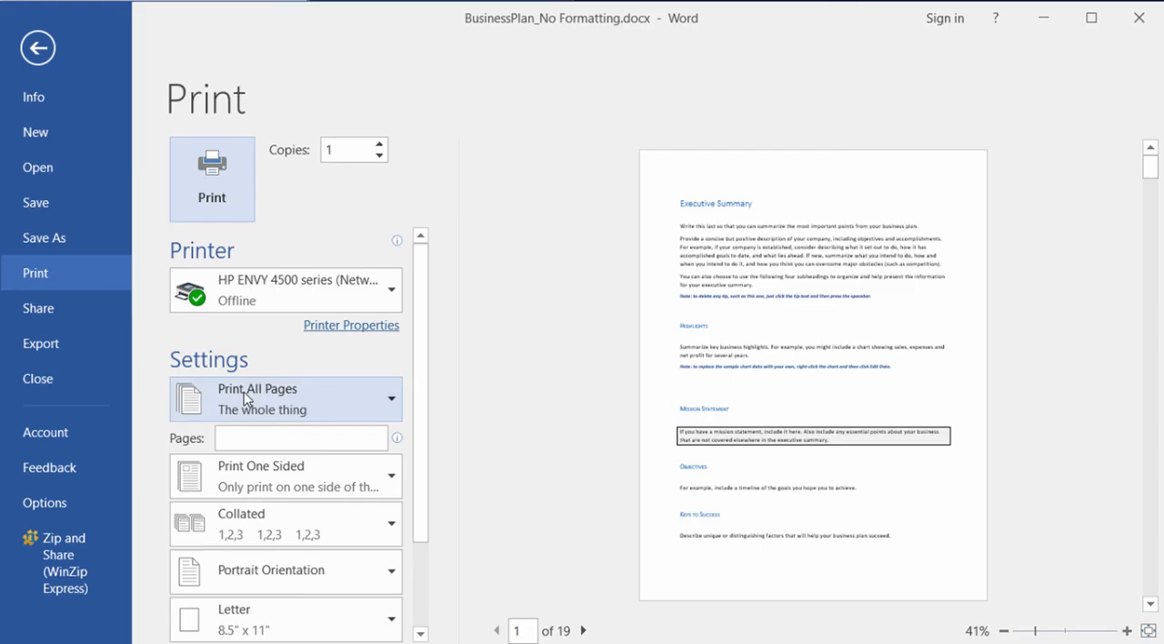
left_click(283, 398)
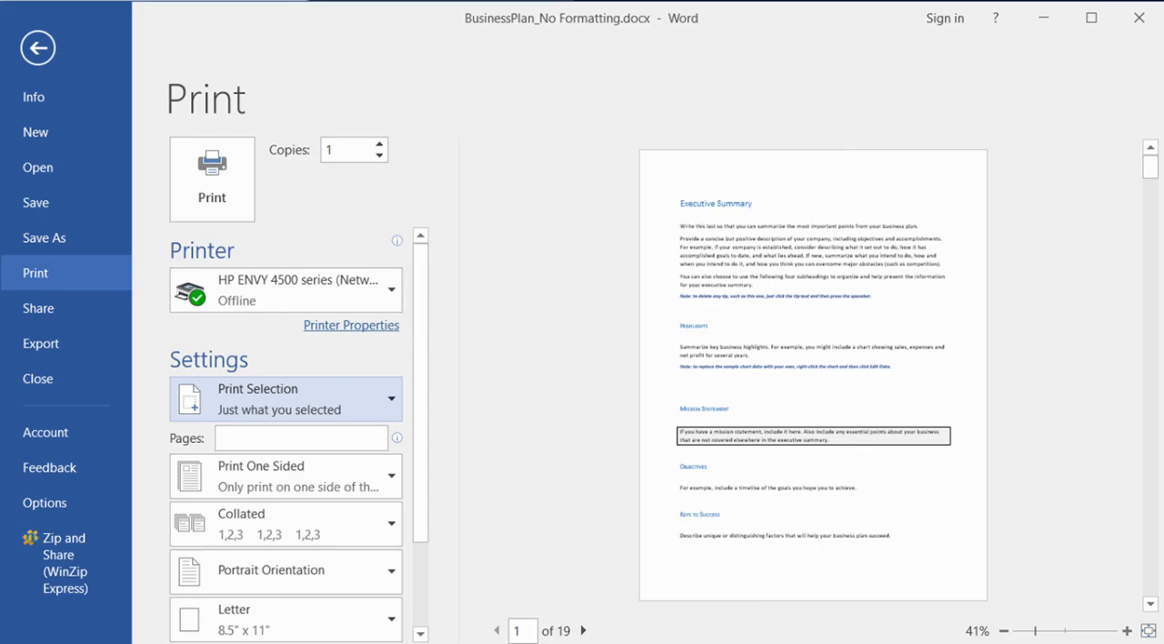
left_click(36, 47)
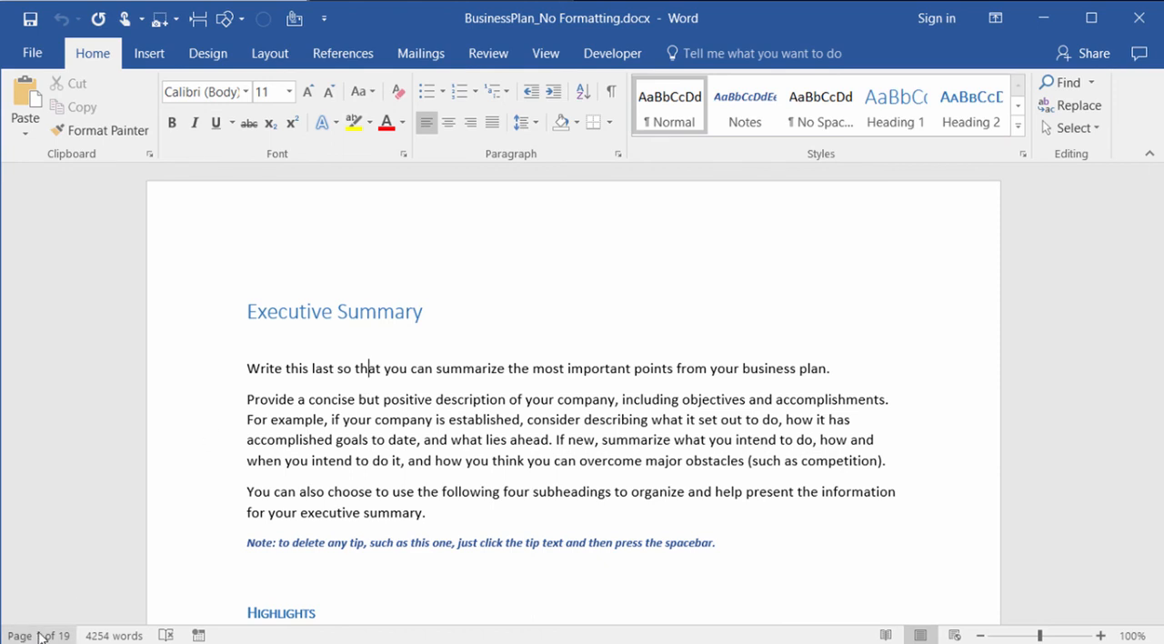
Show the Navigation pane's Headings list and jump to the Mission Statement section.
left_click(1058, 81)
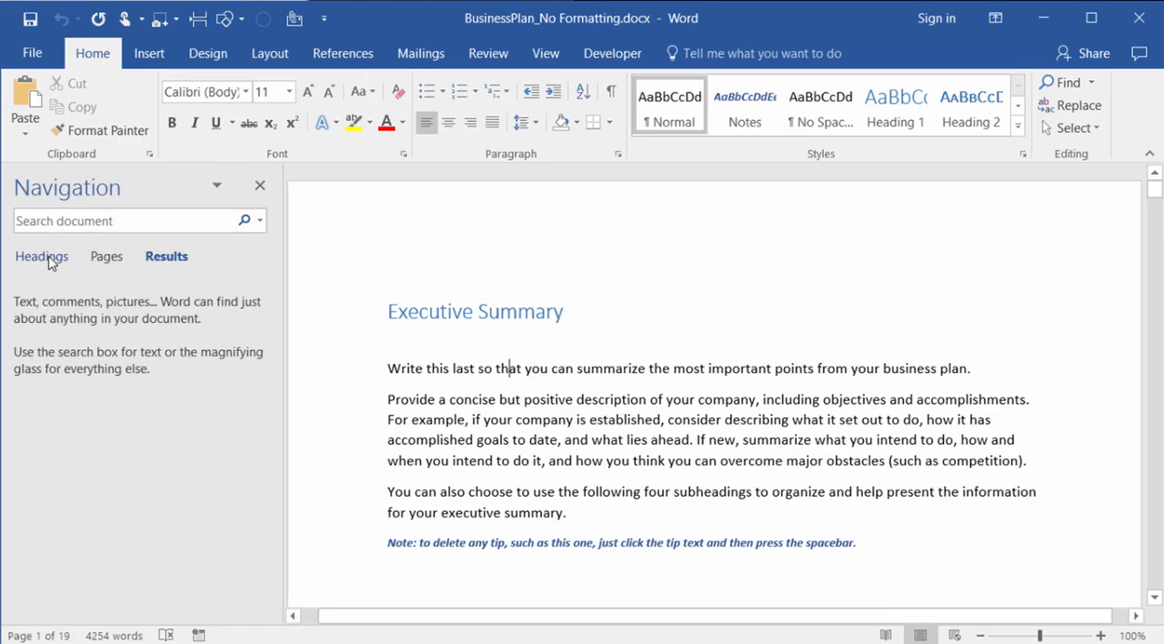
left_click(42, 255)
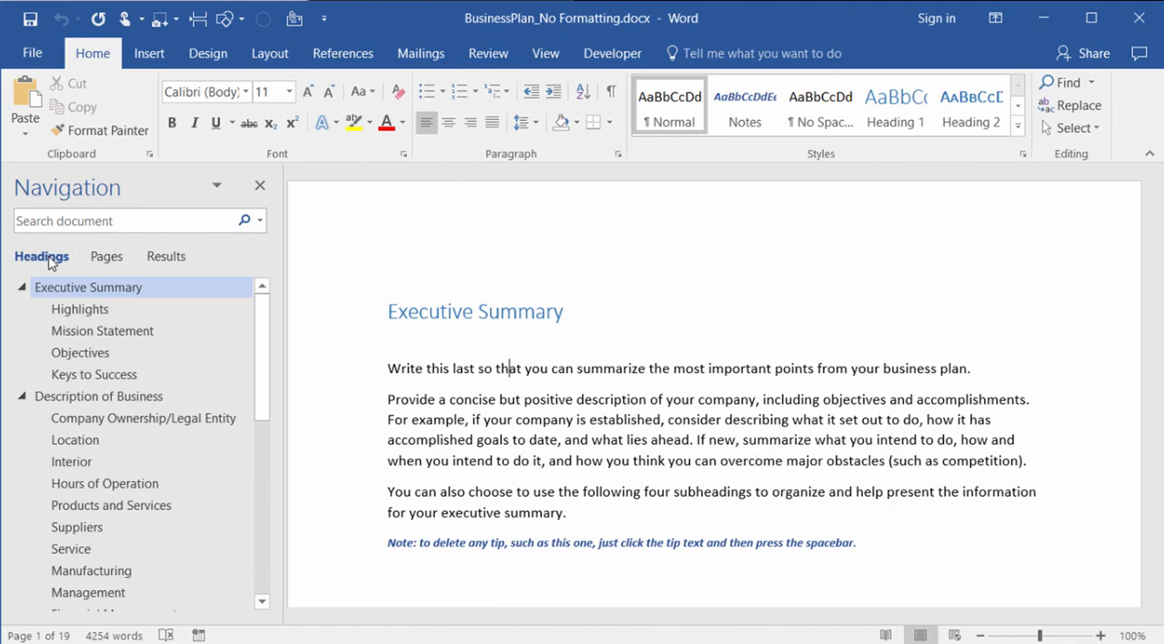
mouse_move(58, 276)
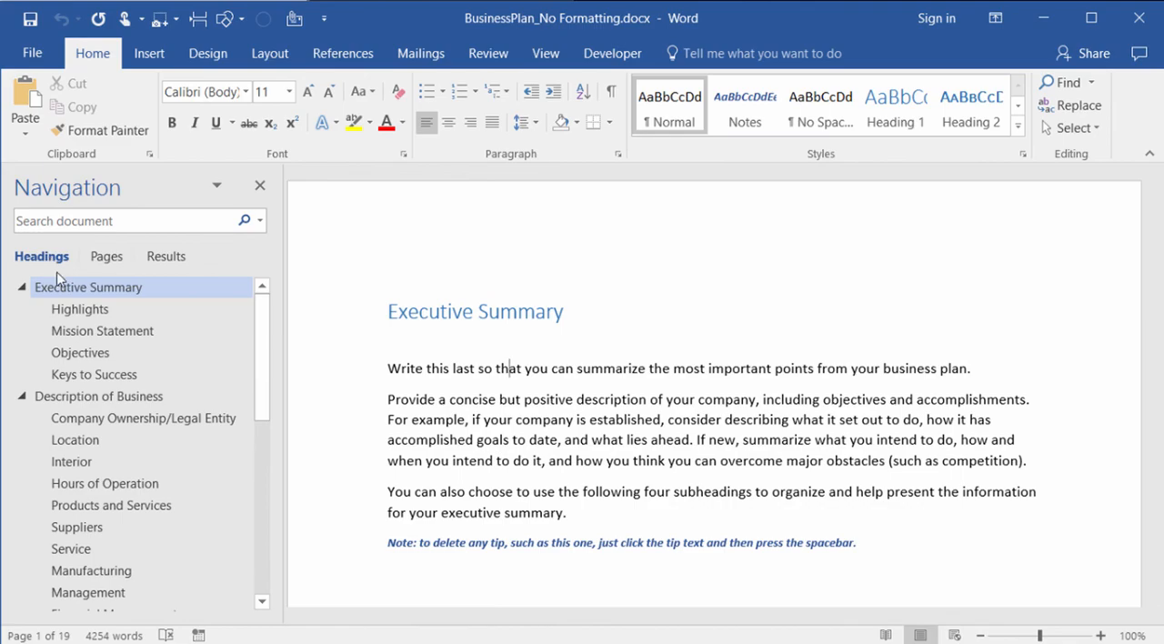
left_click(102, 331)
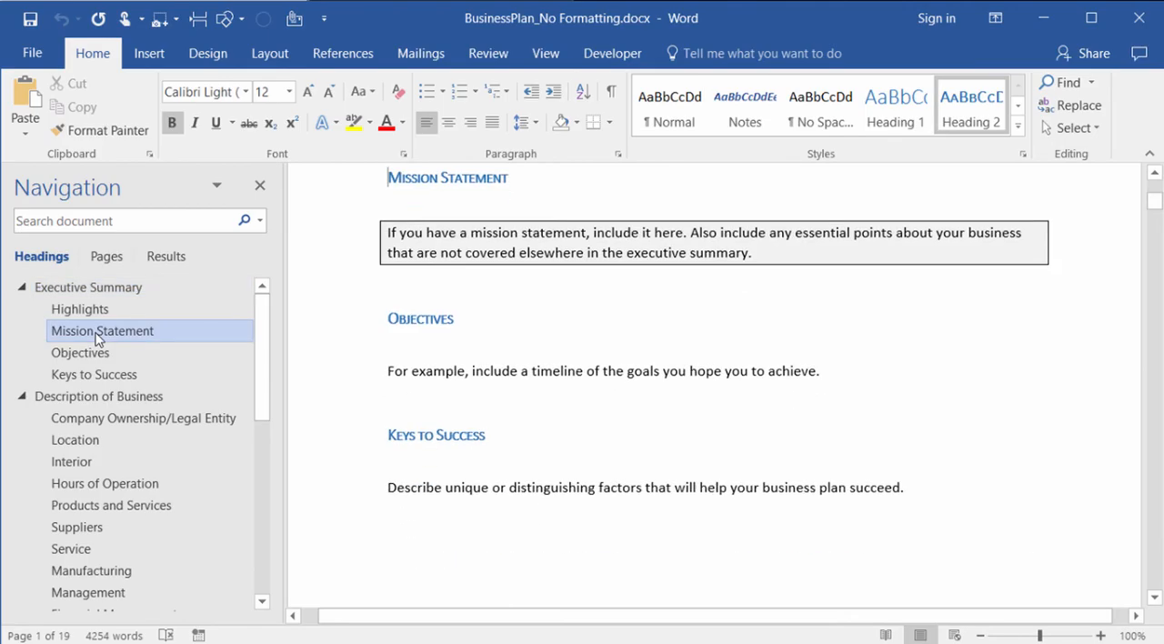
right_click(101, 331)
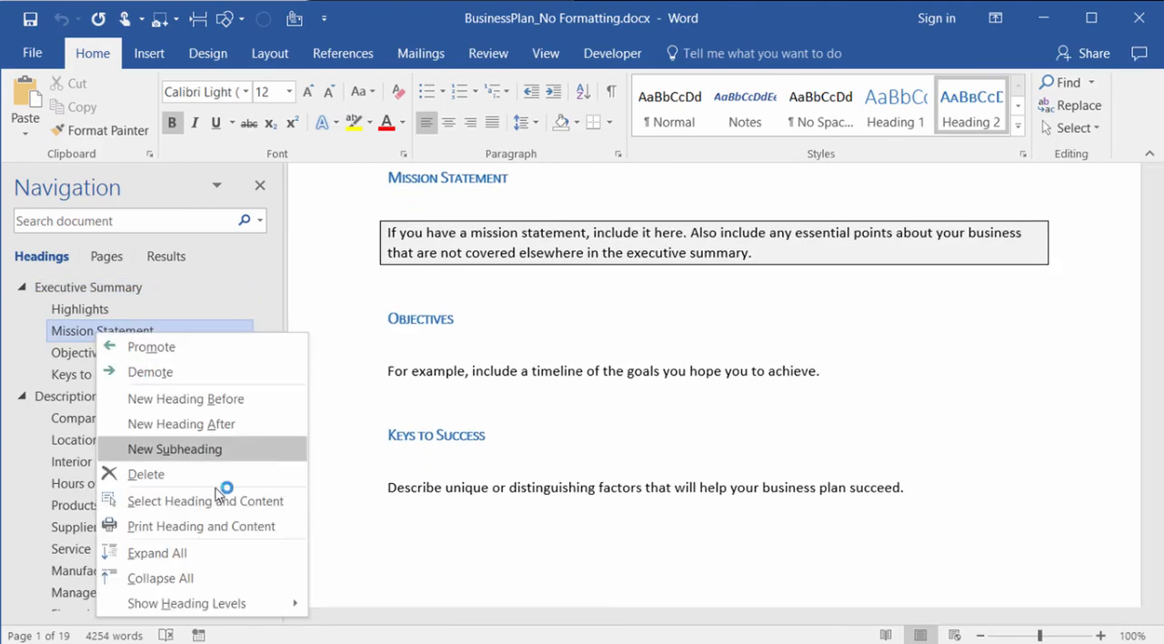
mouse_move(264, 535)
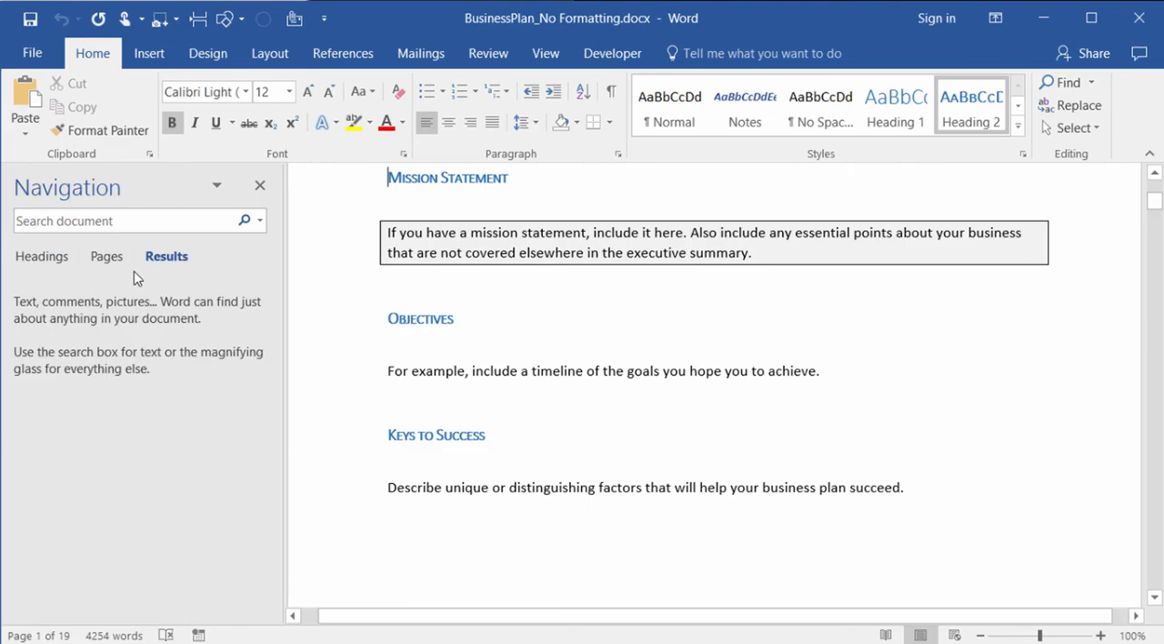
left_click(42, 254)
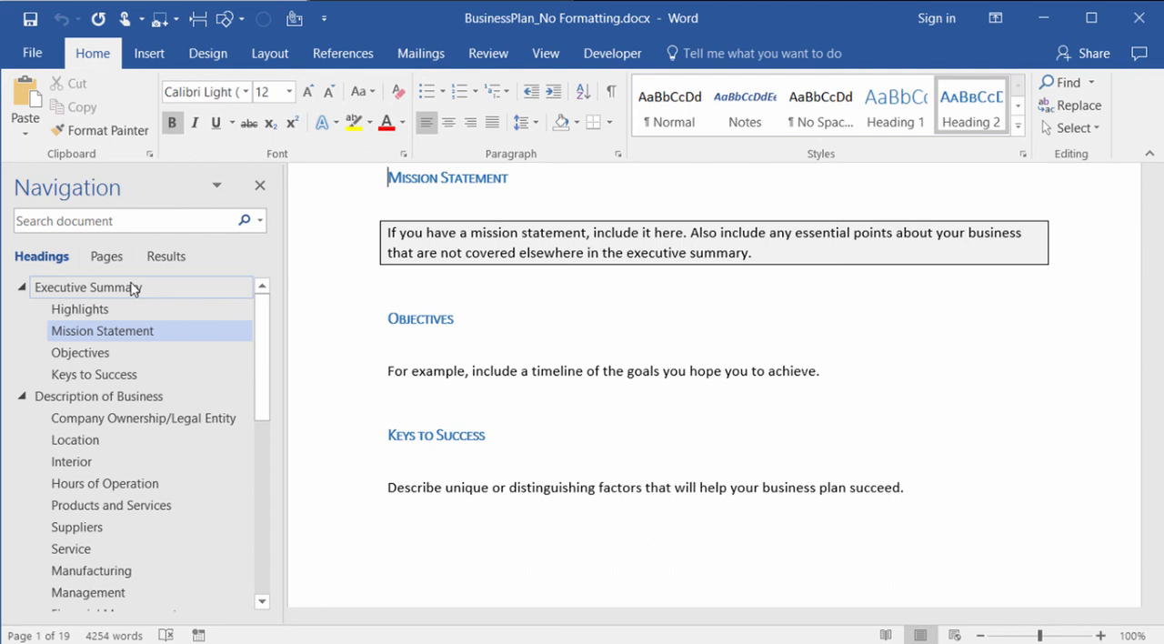
Choose Print Heading and Content for Executive Summary from the Navigation pane.
right_click(82, 287)
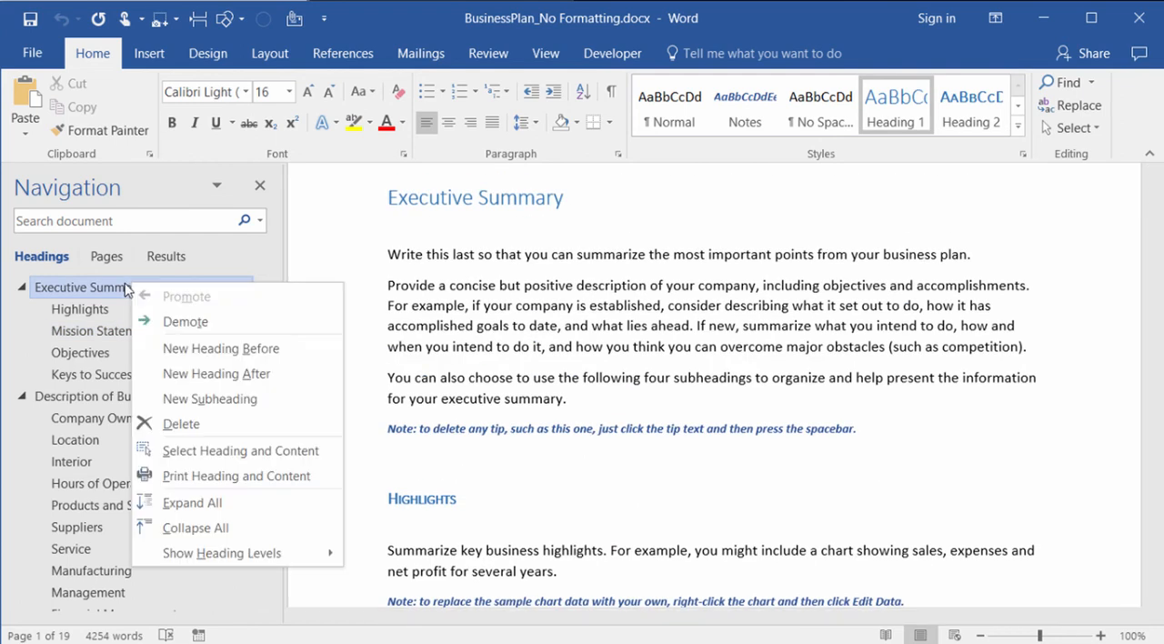
mouse_move(253, 484)
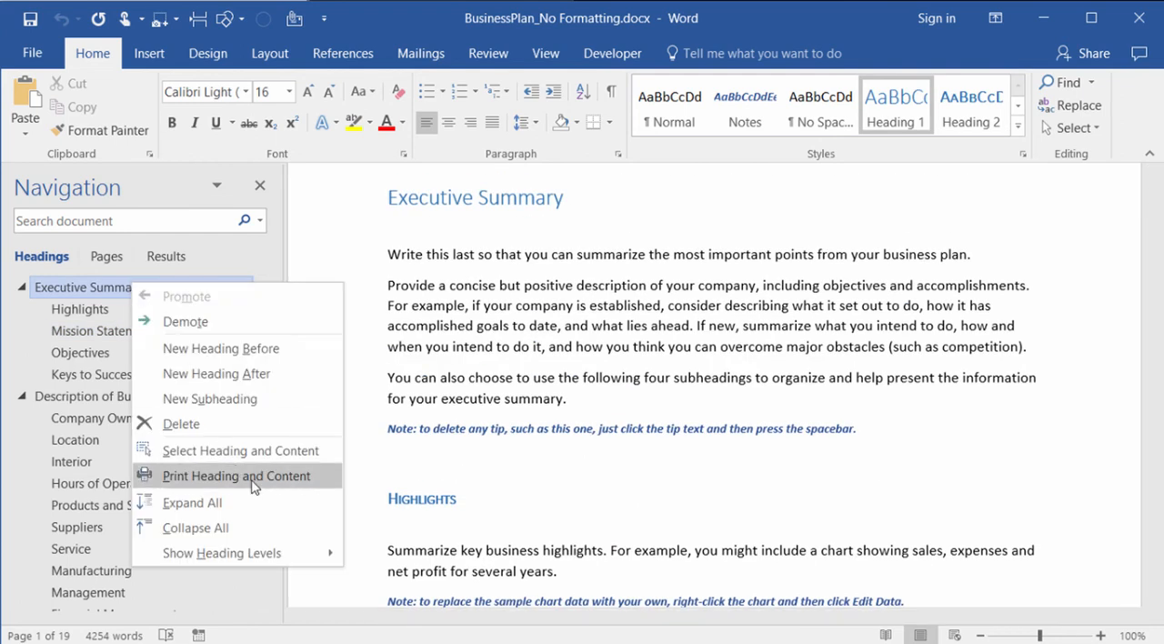
mouse_move(255, 480)
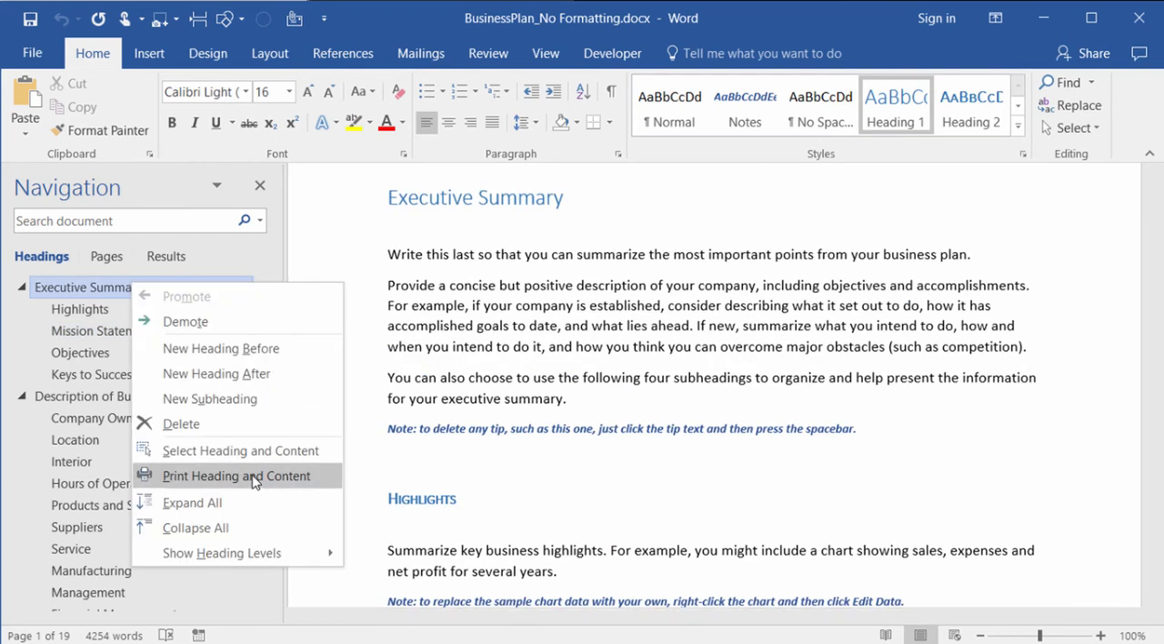
left_click(236, 476)
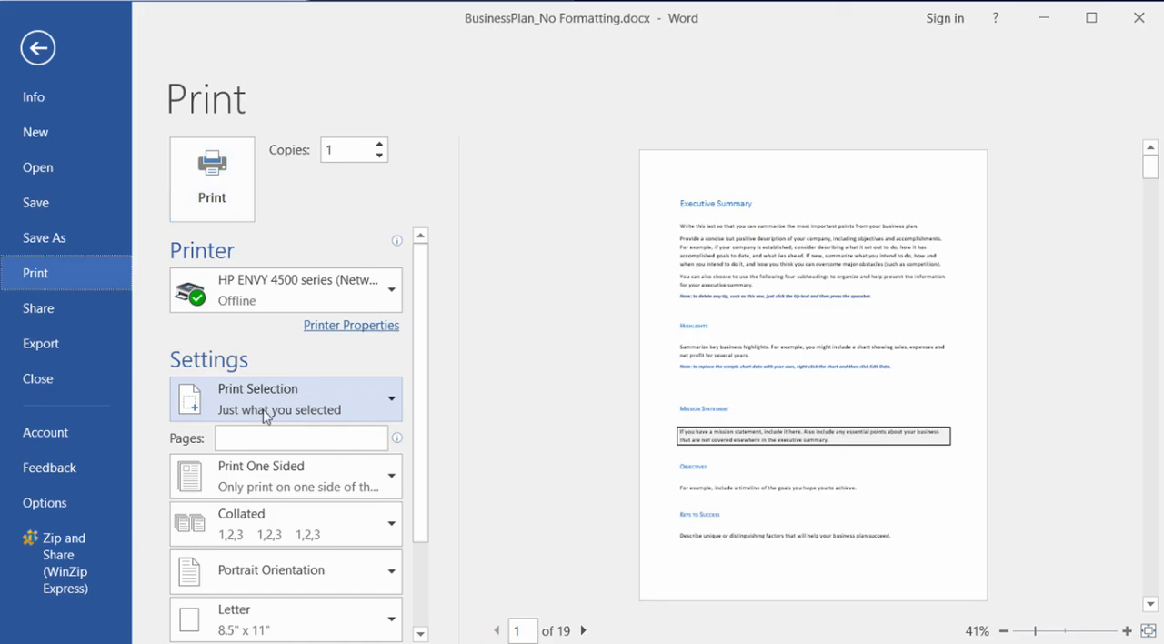
mouse_move(229, 360)
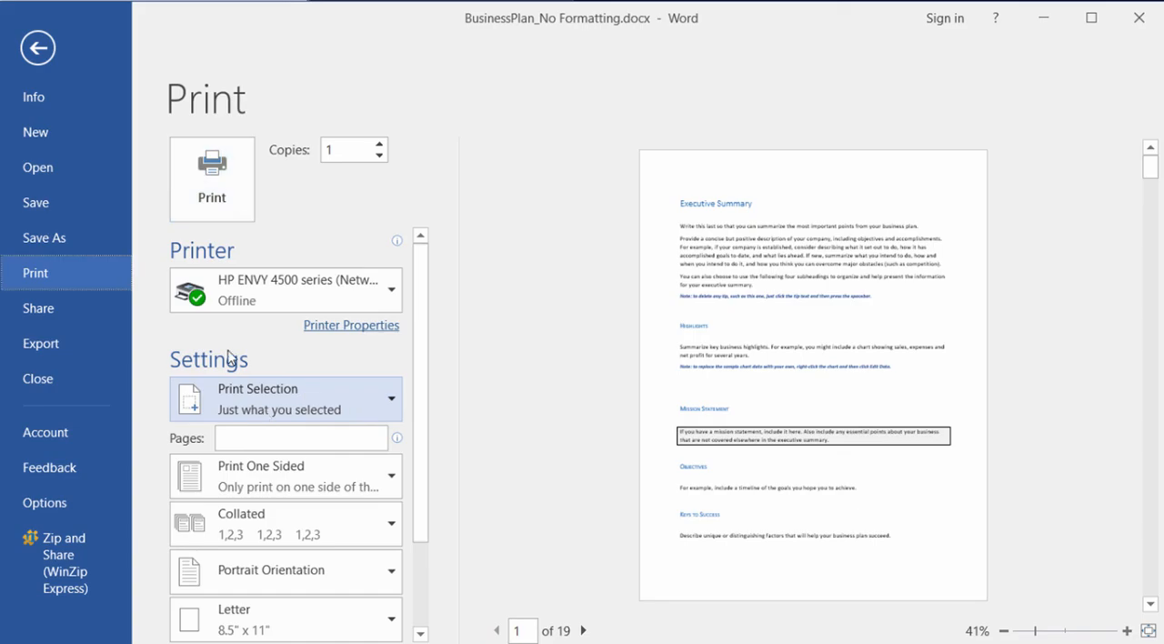
Leave the Print view, returning to the document with the Executive Summary section selected.
left_click(38, 47)
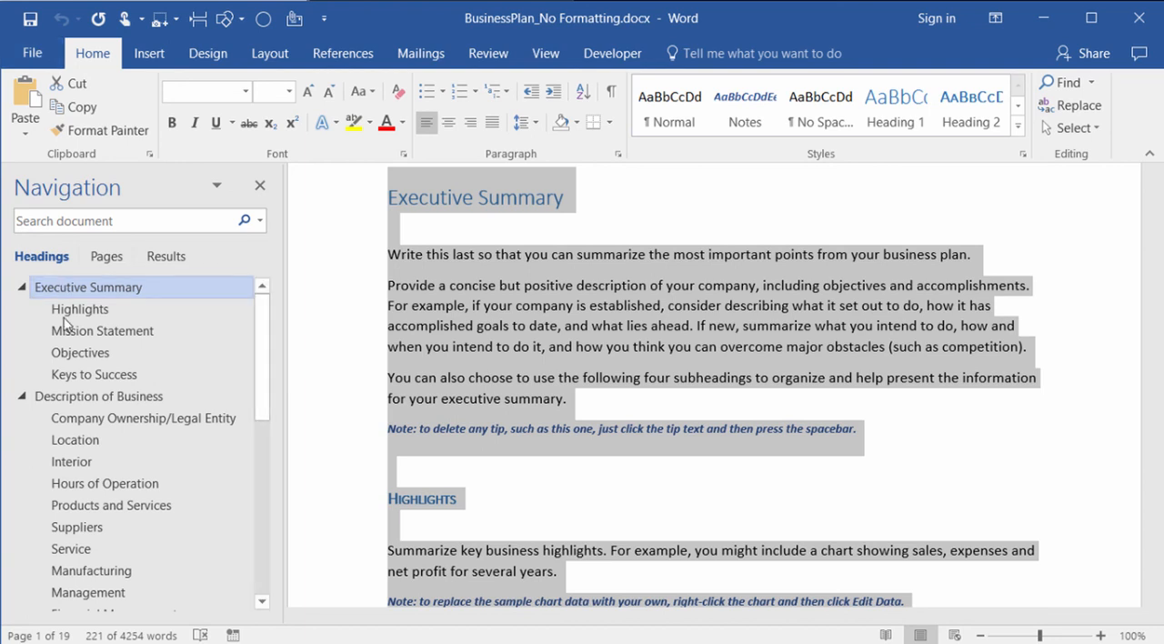
mouse_move(82, 349)
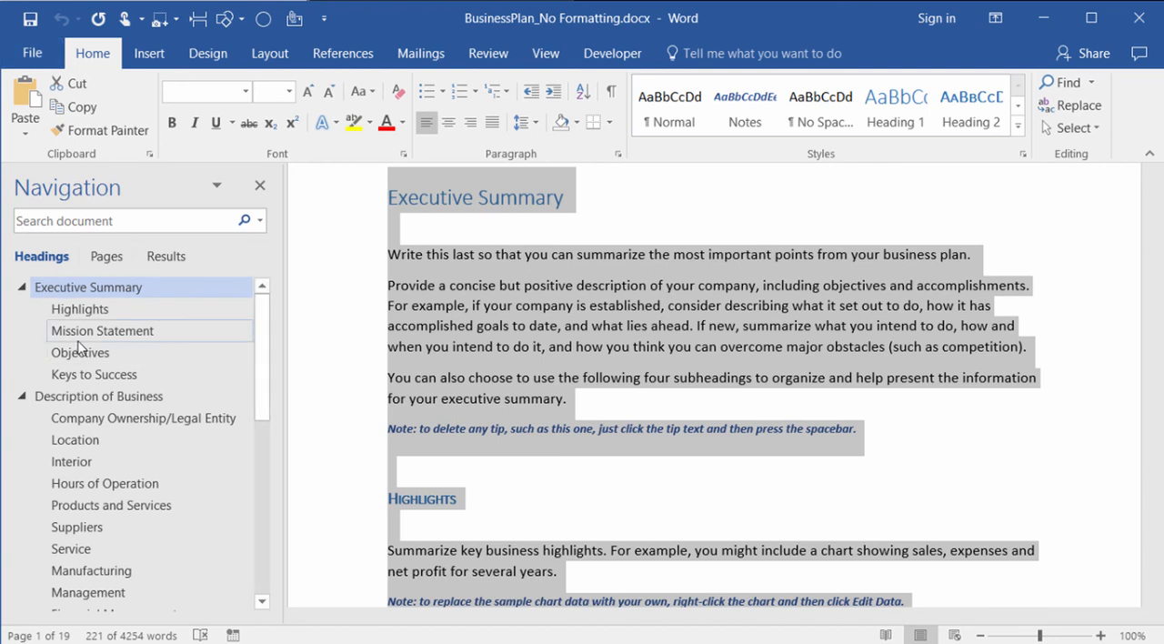
Show the context menu for the Mission Statement heading in the Navigation pane.
right_click(102, 331)
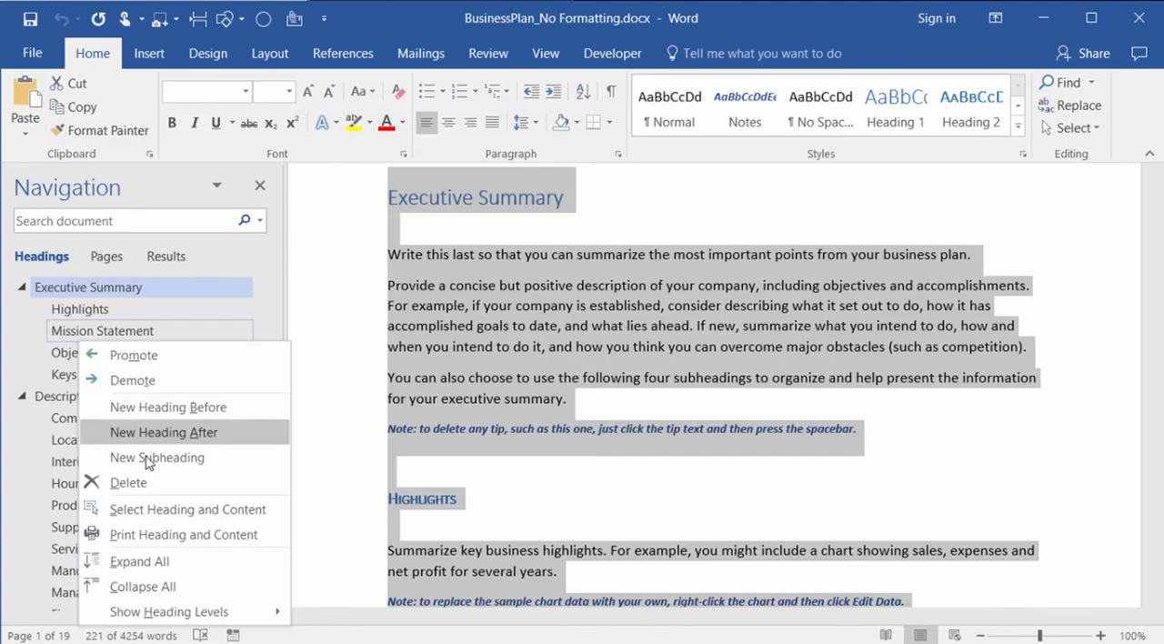